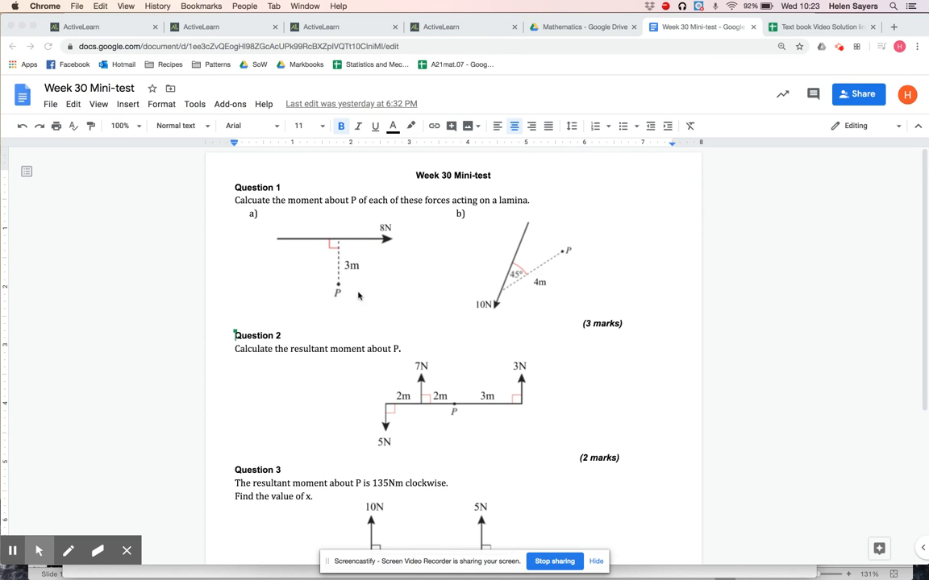
mouse_move(316, 235)
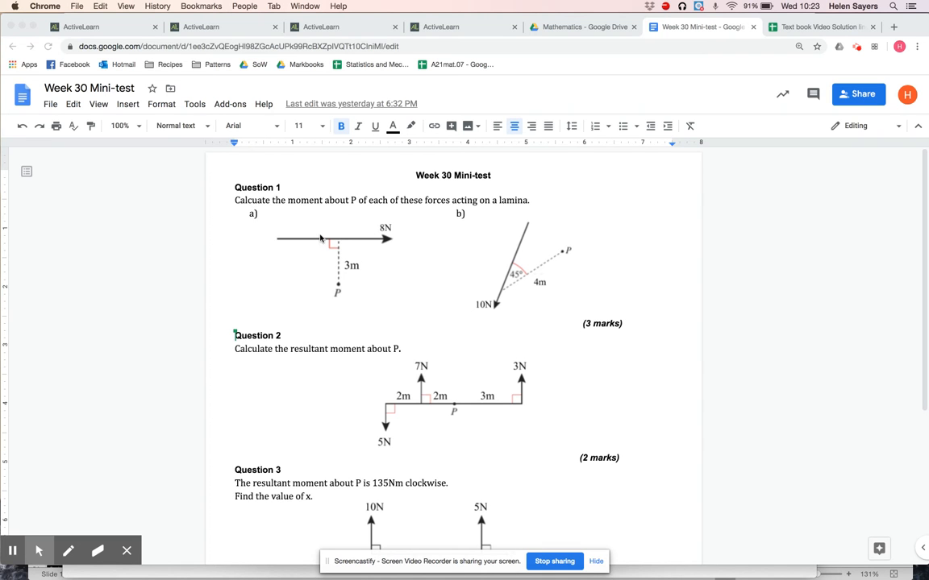
mouse_move(190, 571)
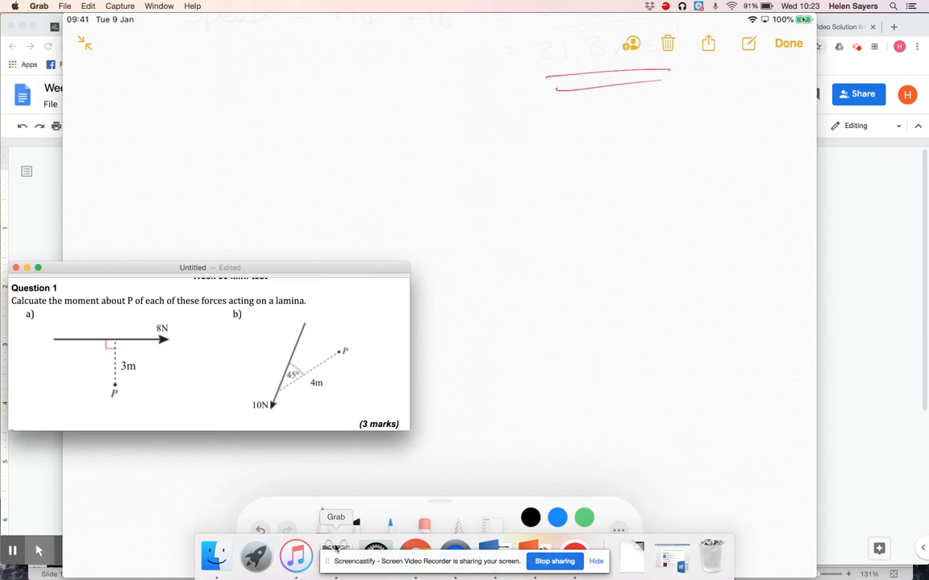
- Move the Question 1 screenshot toward the centre of the whiteboard
drag(210, 268, 316, 55)
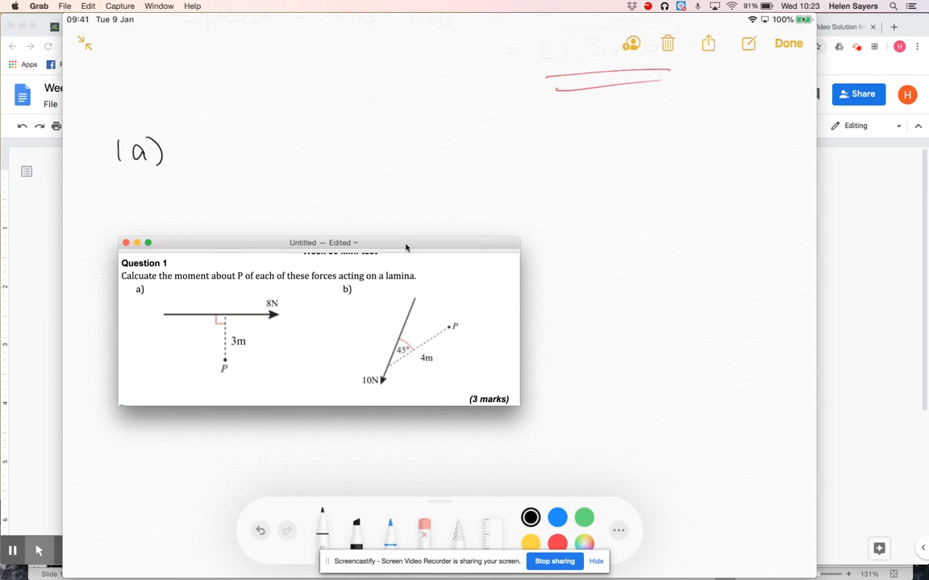
- Handwrite the 1a working '8N × 3m = 24Nm' after the label
text(8N x 3)
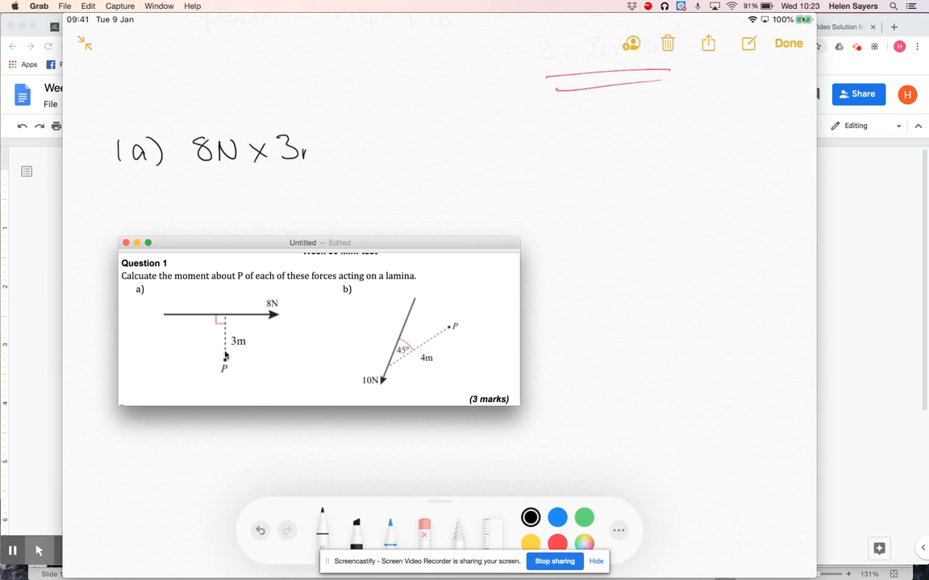
text(m = 2)
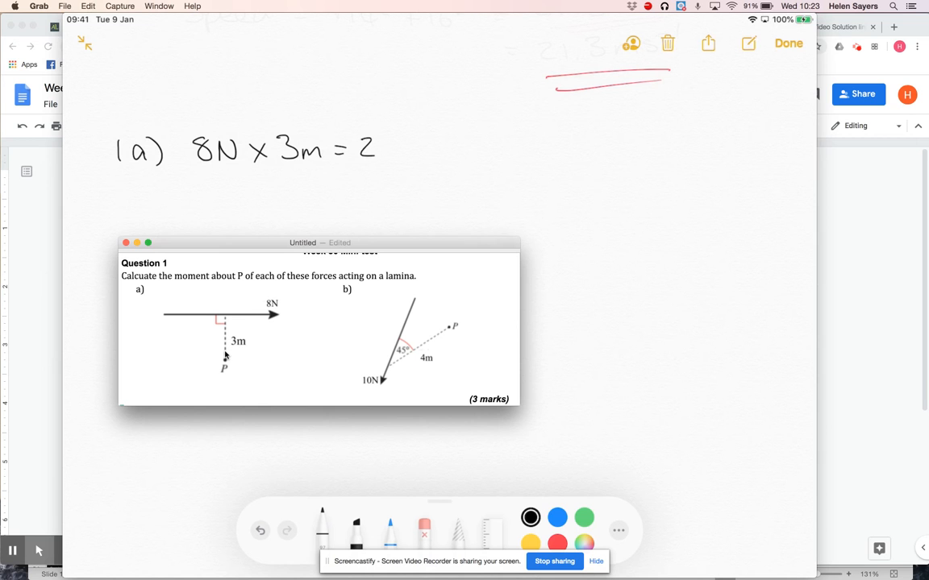
text(4N)
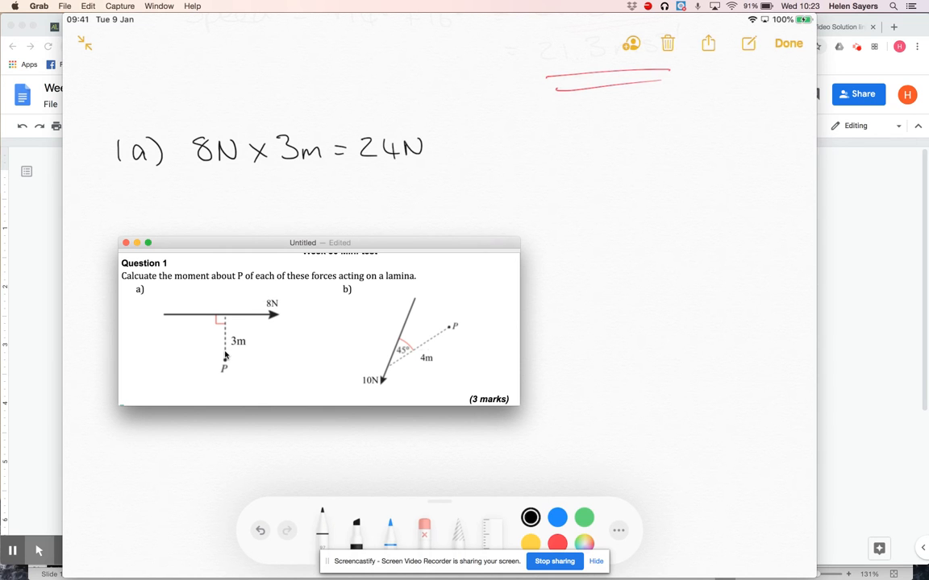
text(m)
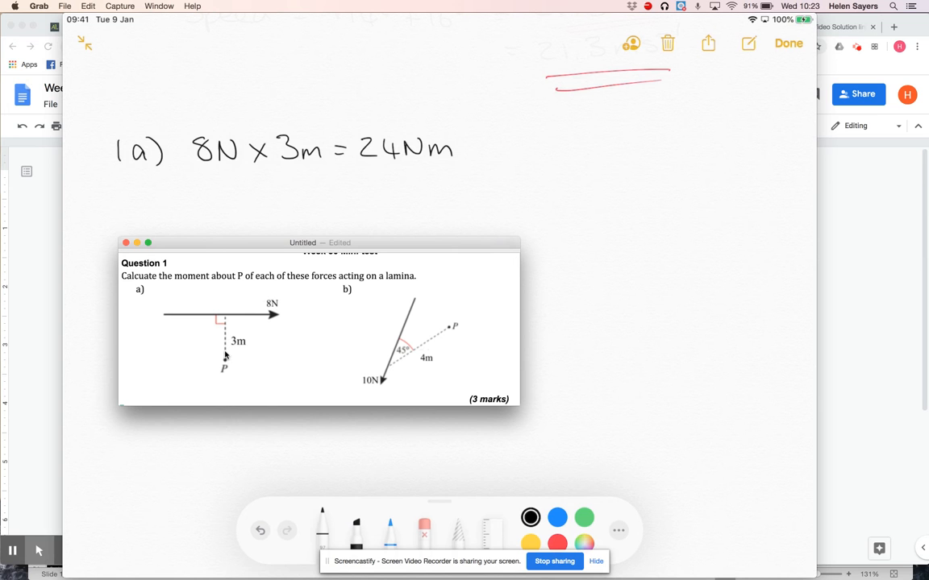
mouse_move(194, 306)
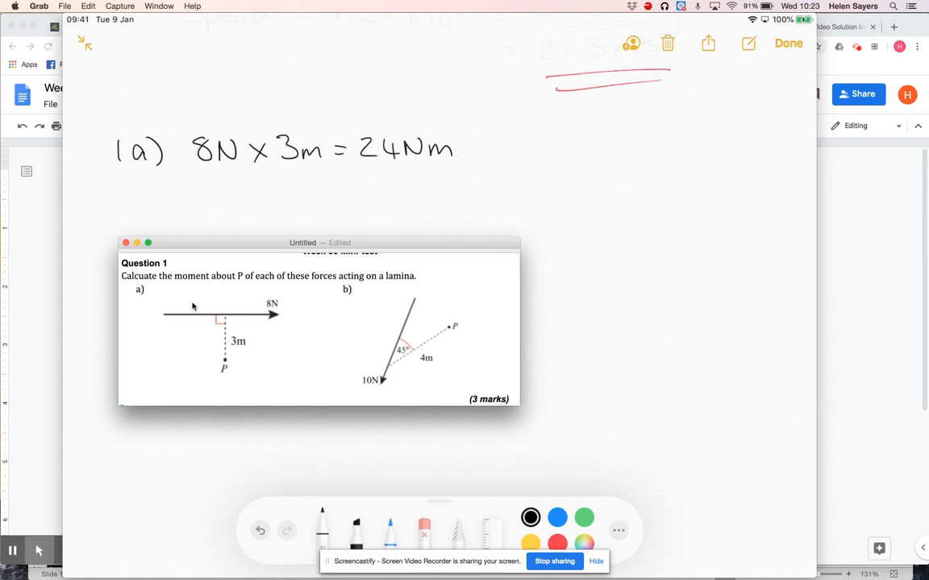
mouse_move(224, 368)
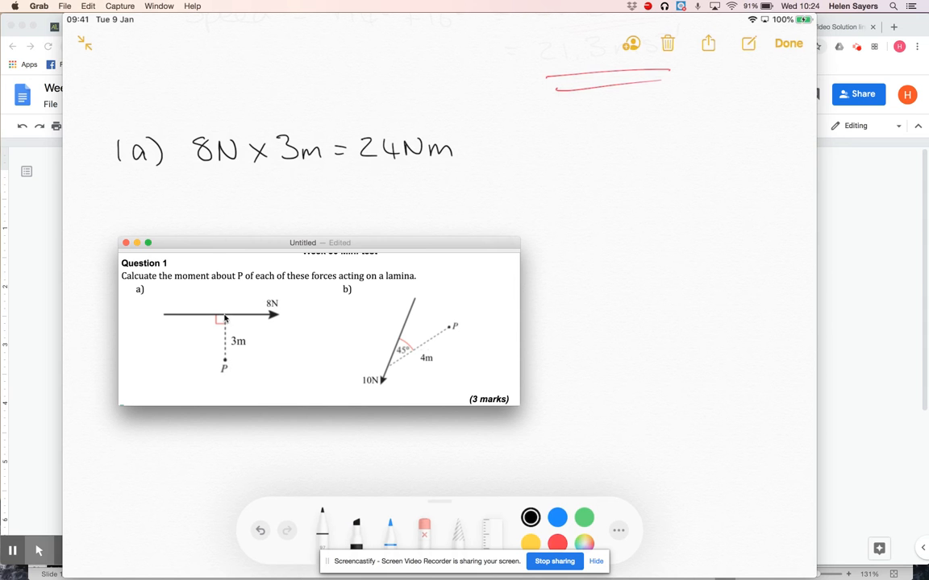
mouse_move(271, 319)
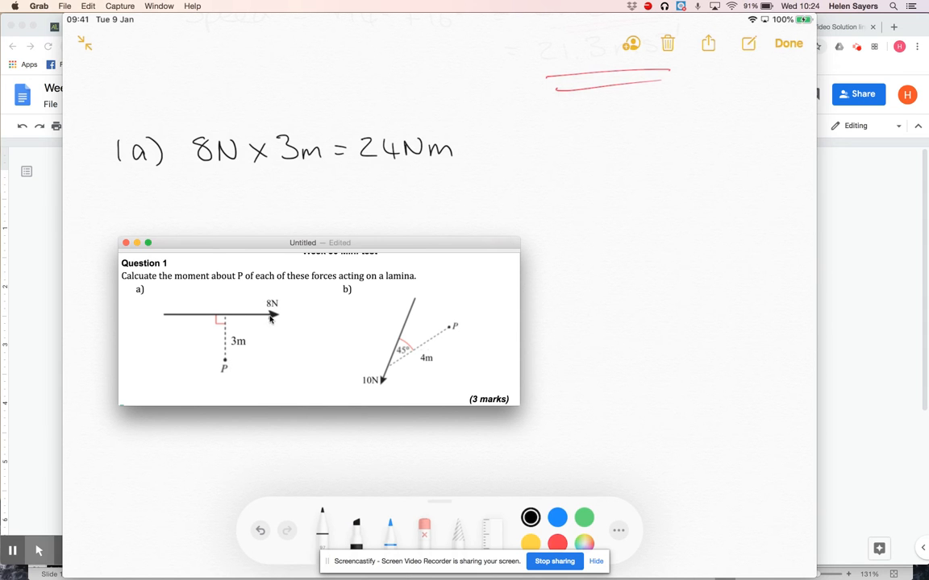
mouse_move(274, 348)
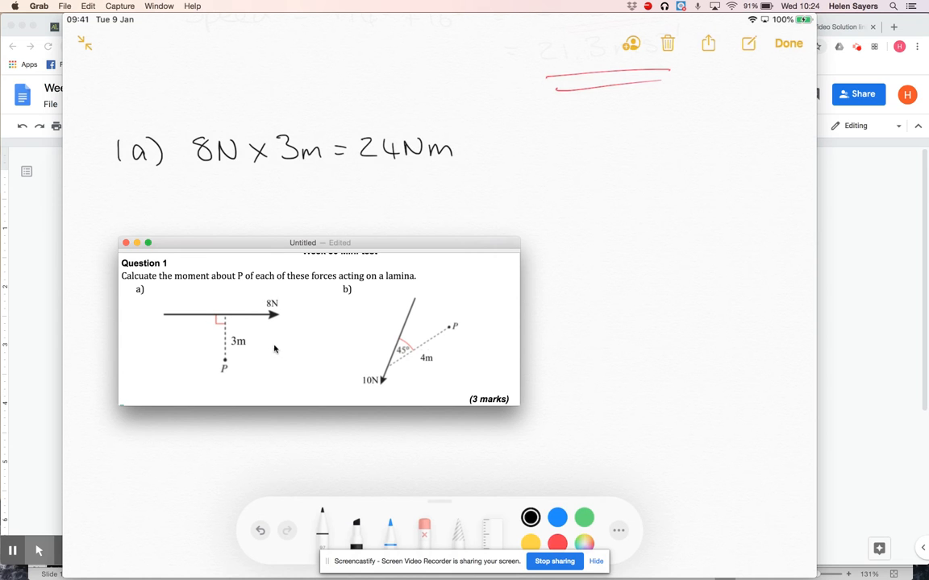
mouse_move(177, 384)
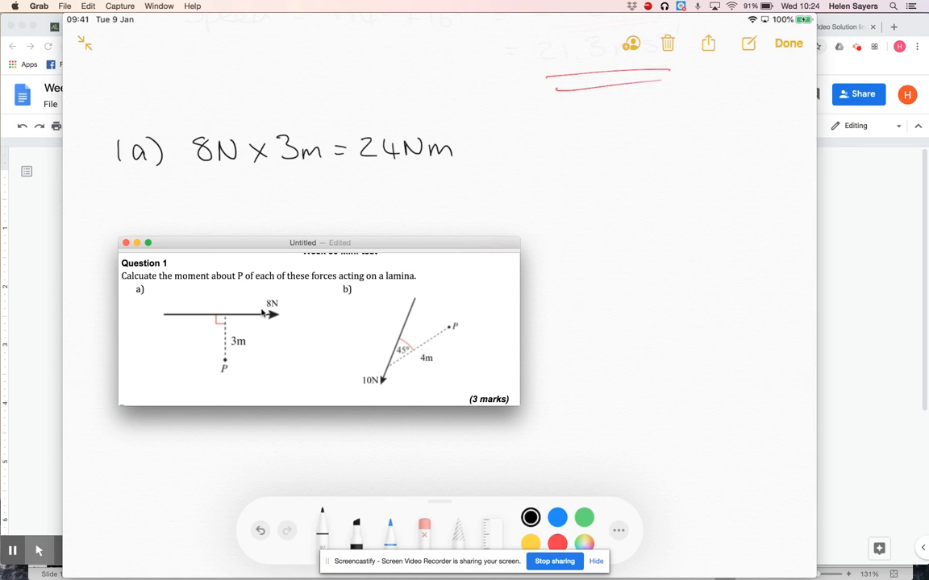
- Handwrite 'clockwise' after the 24Nm answer for part 1a
text(cl)
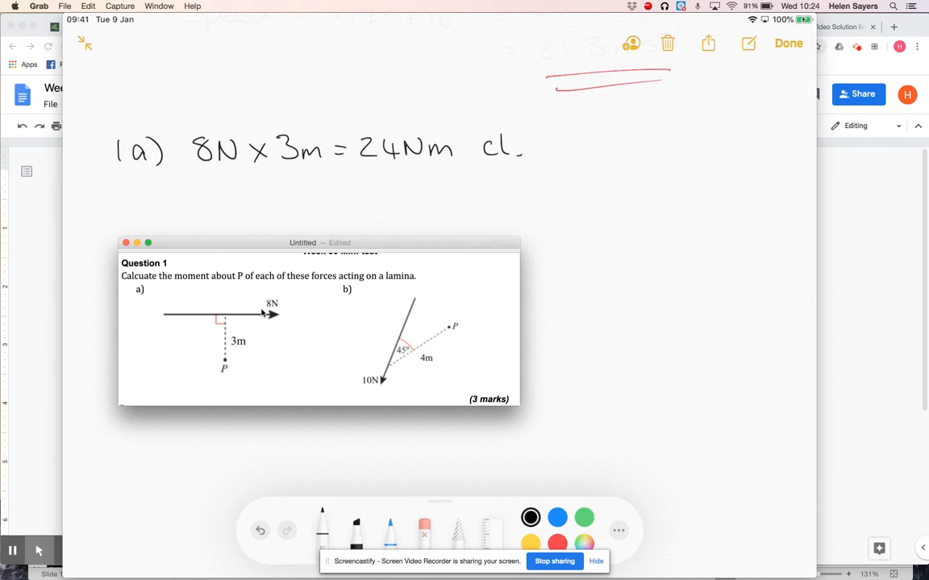
text(ockwise)
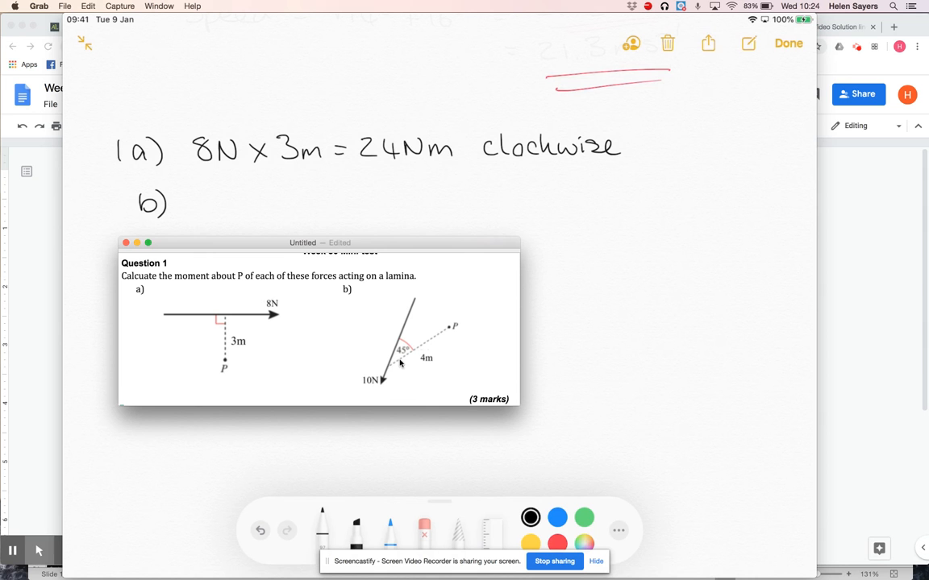
mouse_move(416, 338)
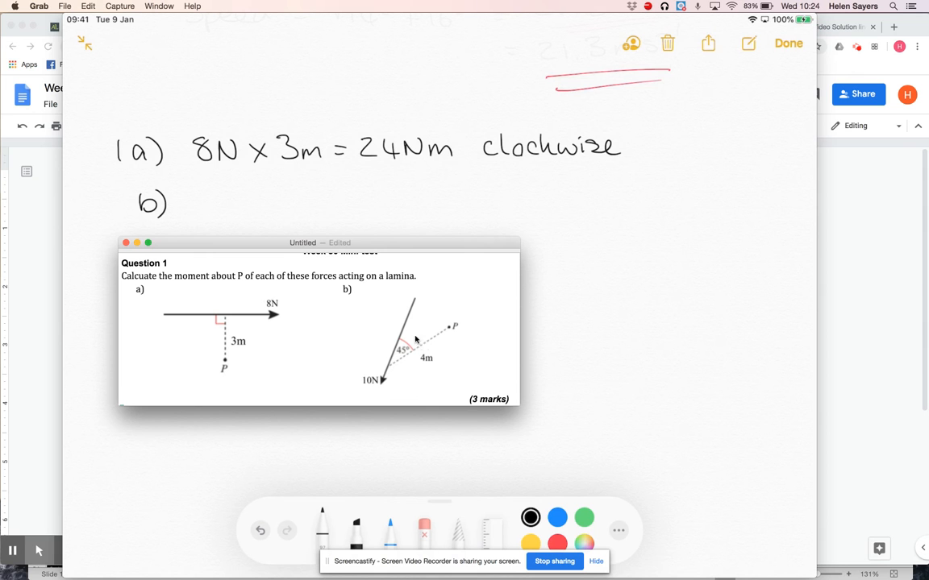
mouse_move(406, 367)
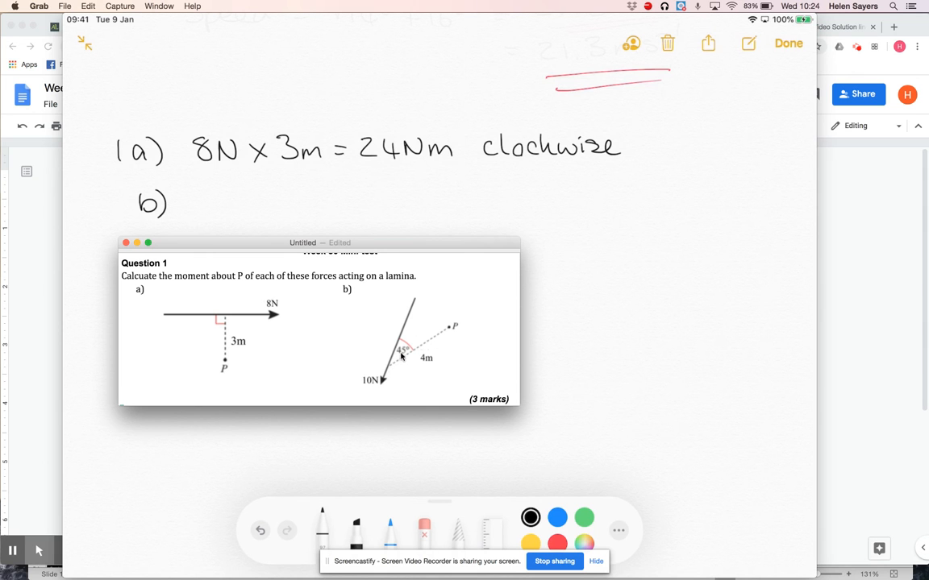
mouse_move(398, 284)
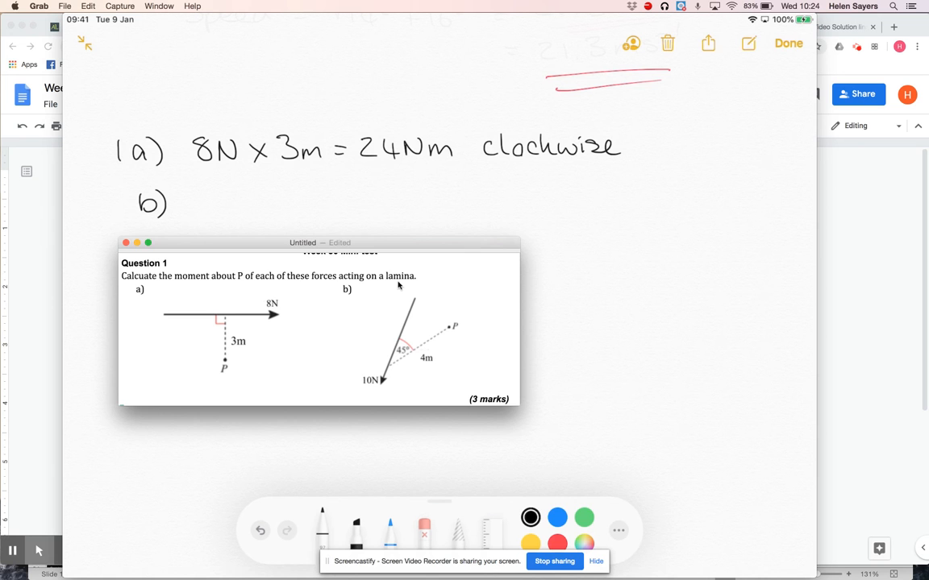
- Reposition the Question 1 screenshot to make room for the 1b sketch
drag(320, 242, 248, 320)
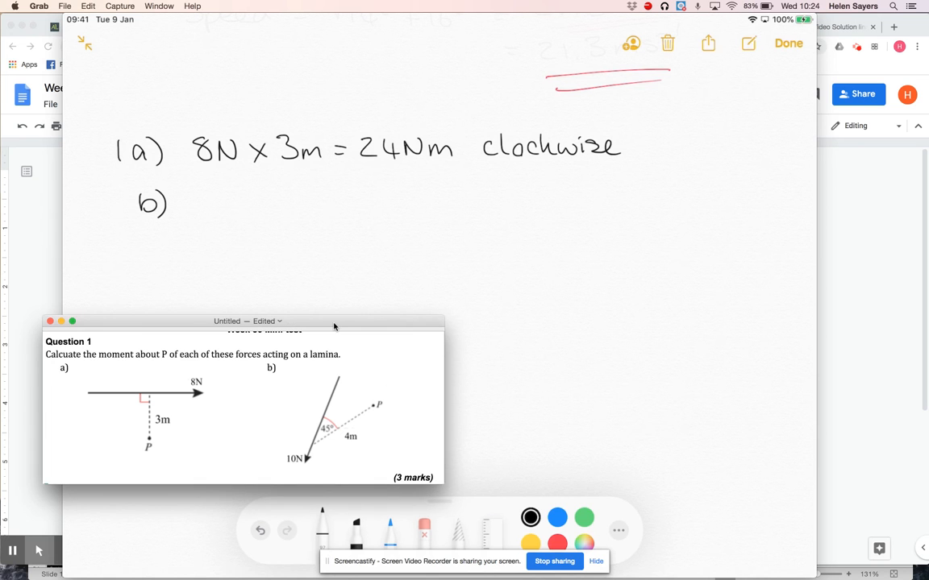
drag(191, 315, 272, 212)
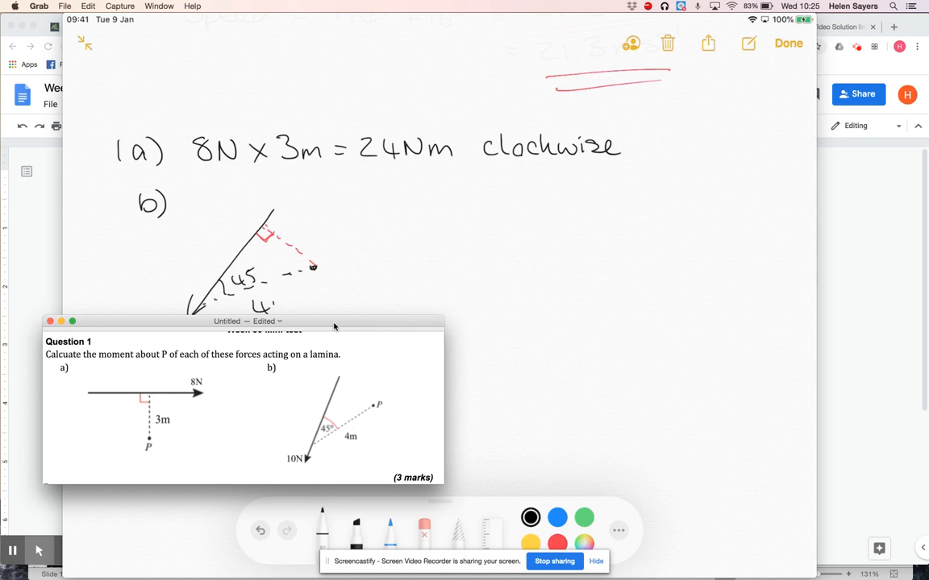
- Label the length 4m and the perpendicular 4sin45° in red, then return to black ink
text(m)
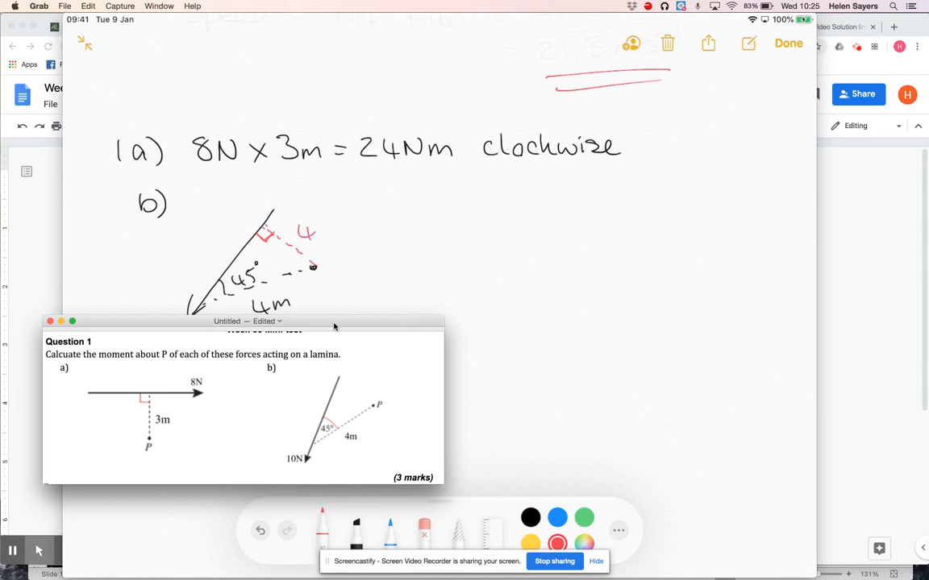
text(sin45°)
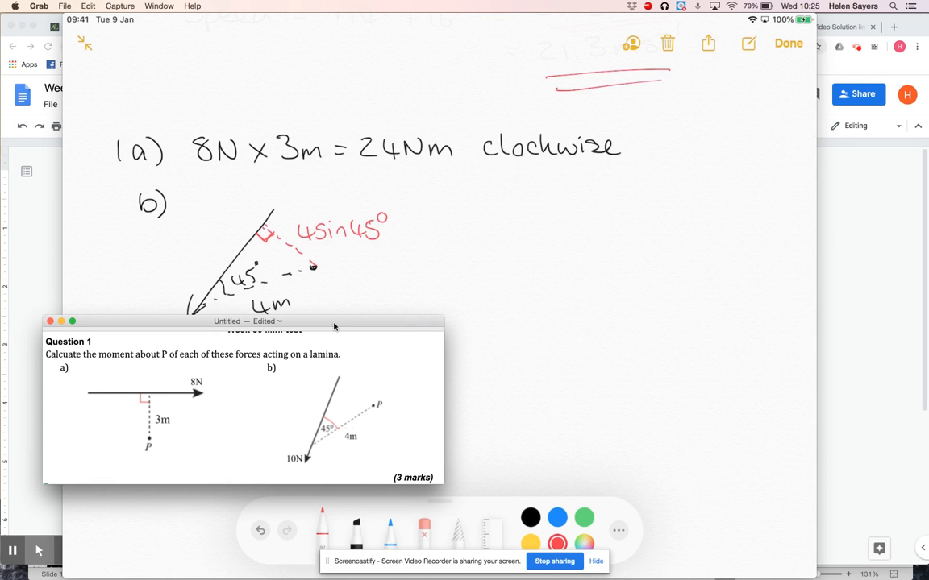
click(528, 516)
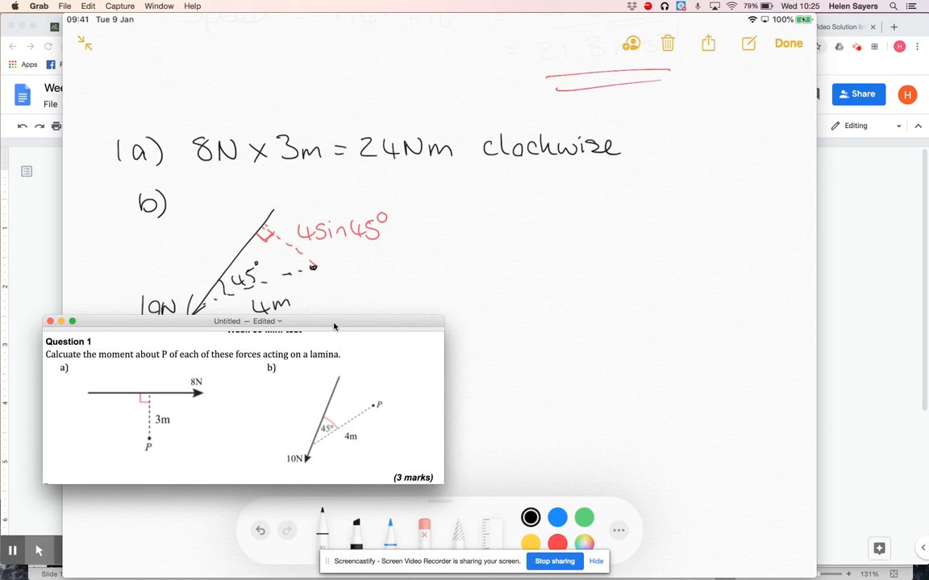
- Handwrite '10N × 4sin45° =' on the b) line of working
text(10N ×)
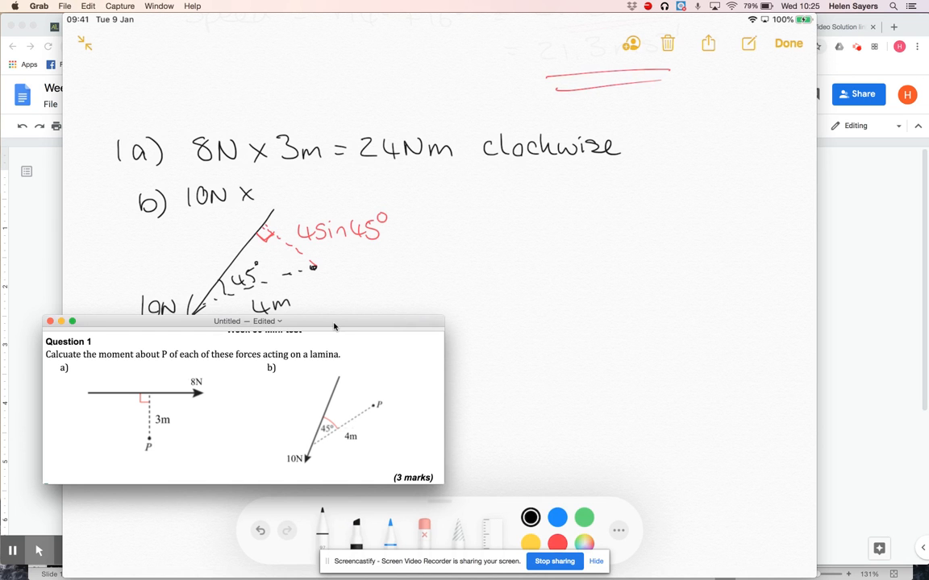
text(4)
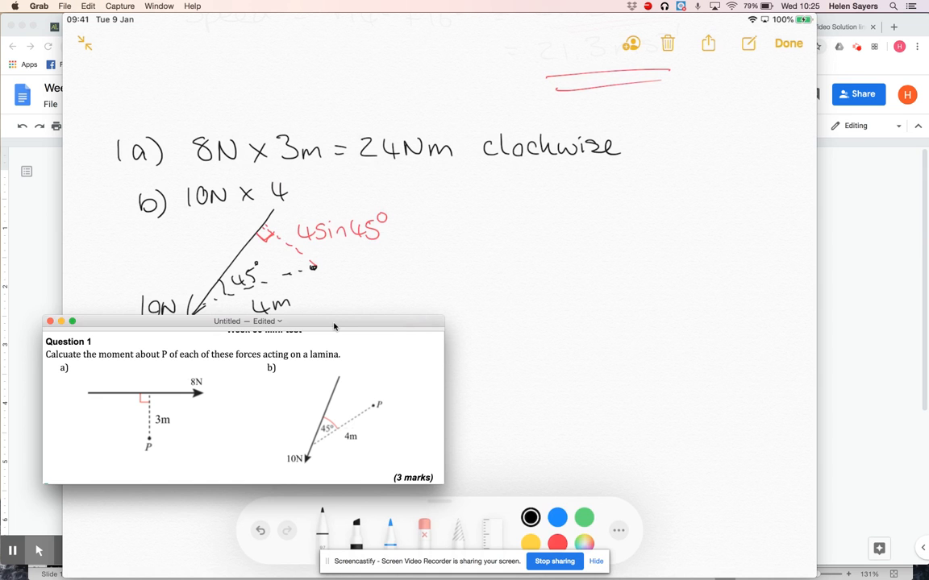
text(sin)
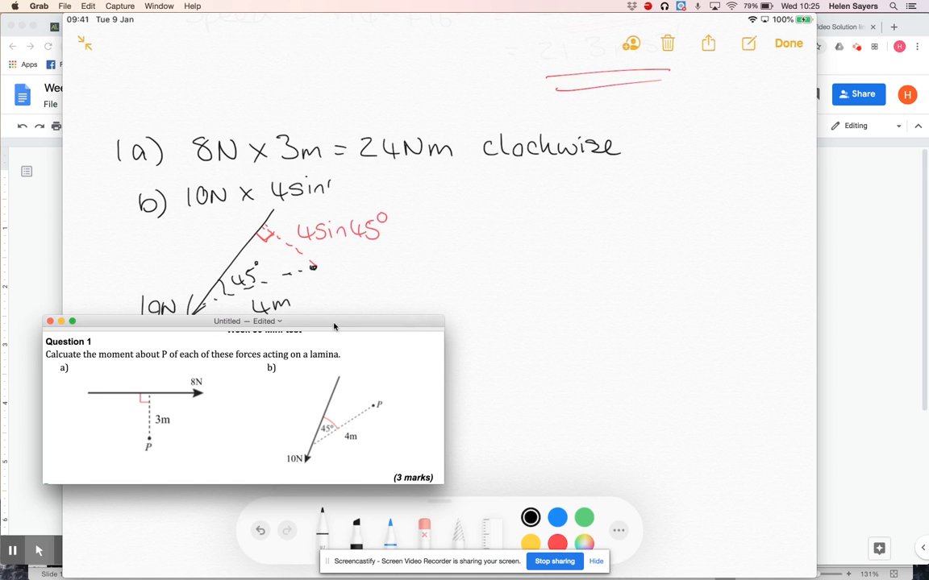
text(45°)
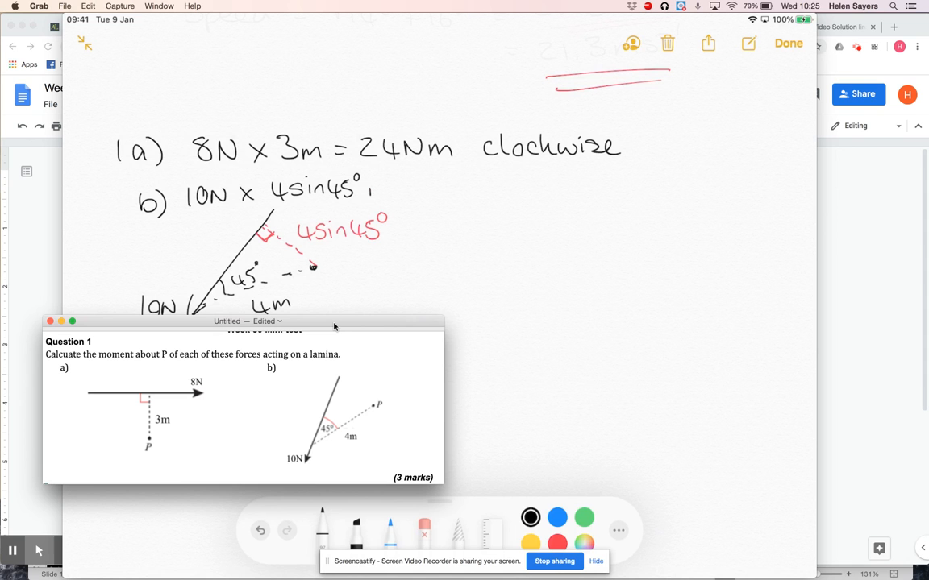
text(m)
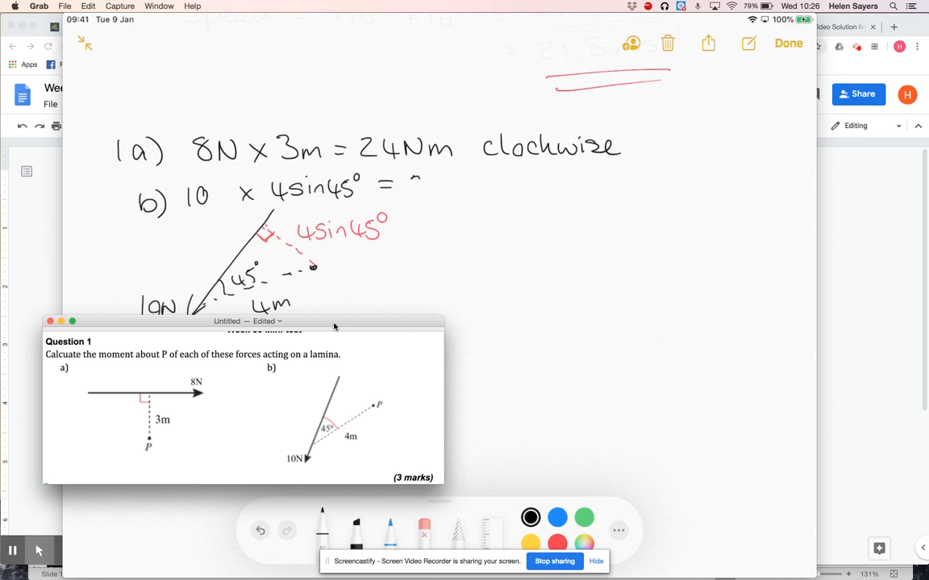
- Write the answer '28.3Nm' and mark it 'antic.' for anticlockwise
text(2)
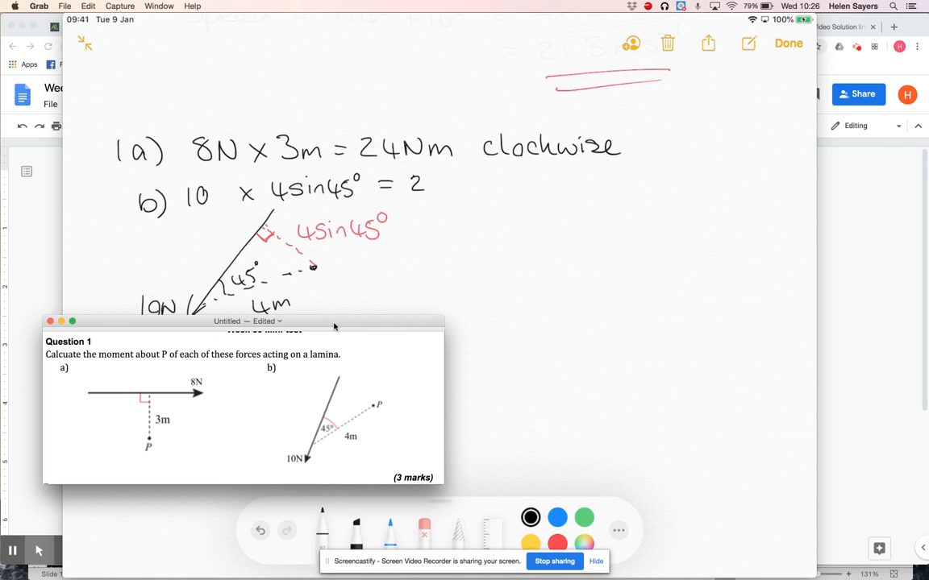
text(8.3)
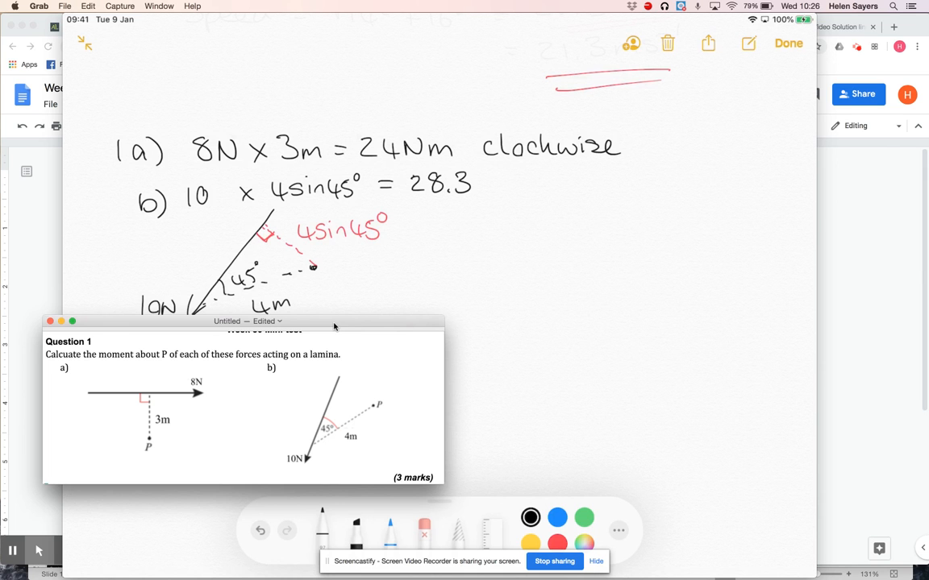
text(Nm)
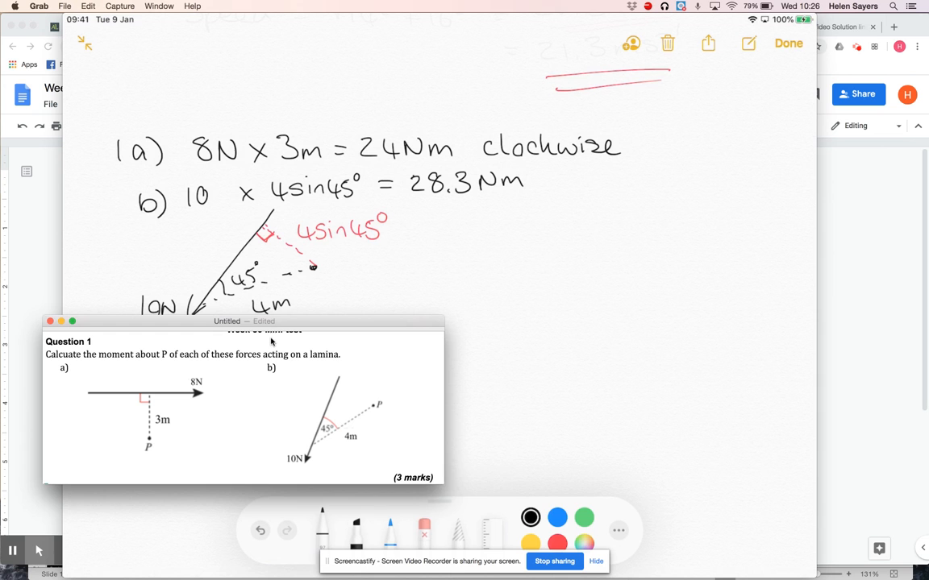
mouse_move(303, 416)
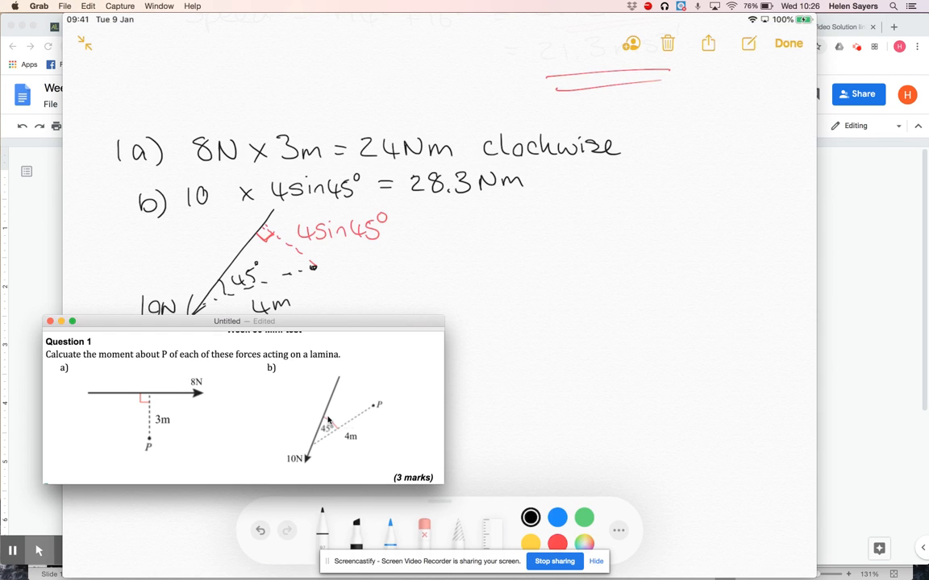
mouse_move(335, 395)
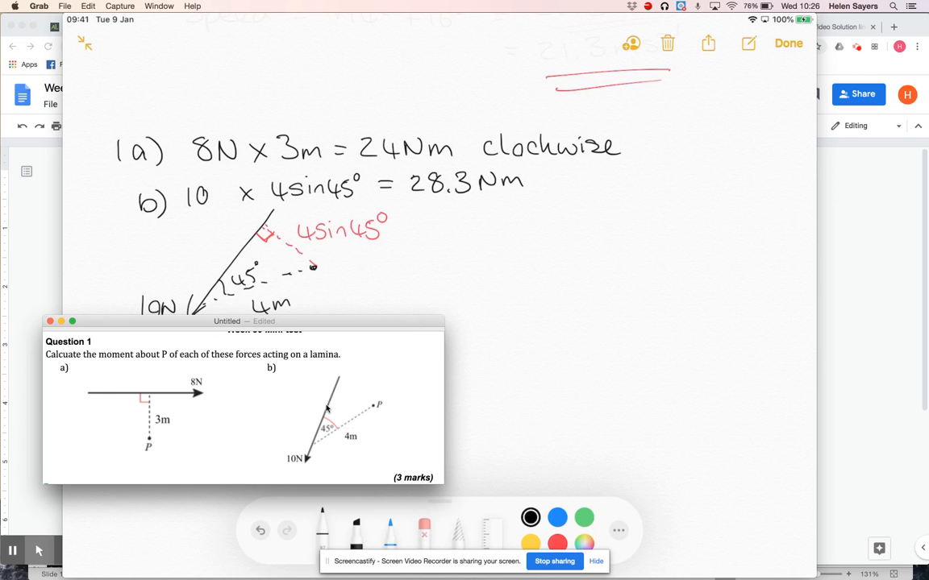
mouse_move(371, 403)
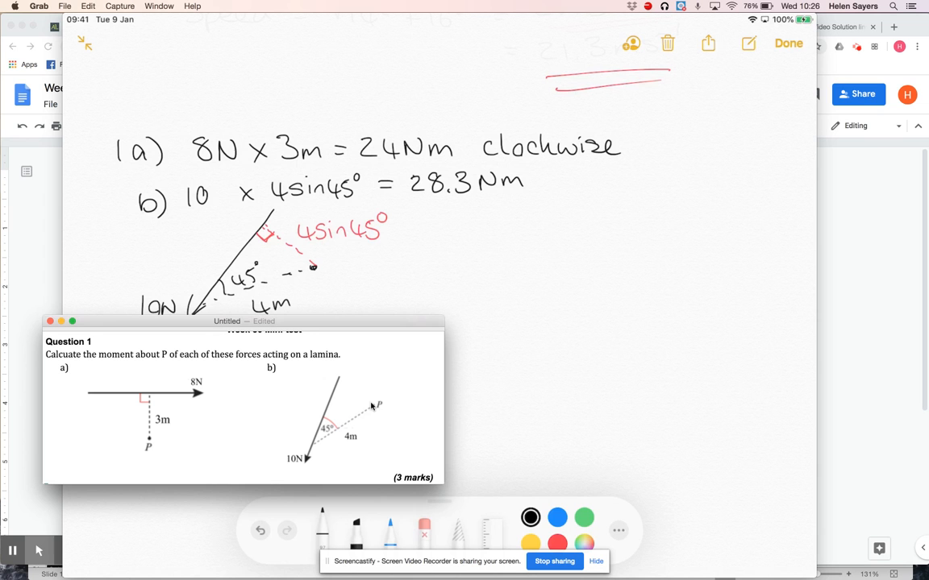
mouse_move(376, 411)
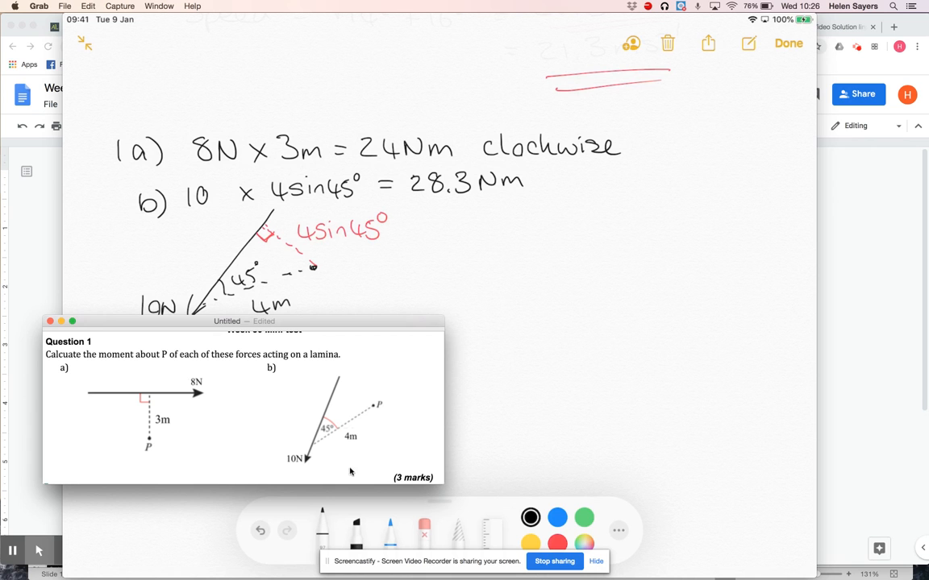
mouse_move(409, 419)
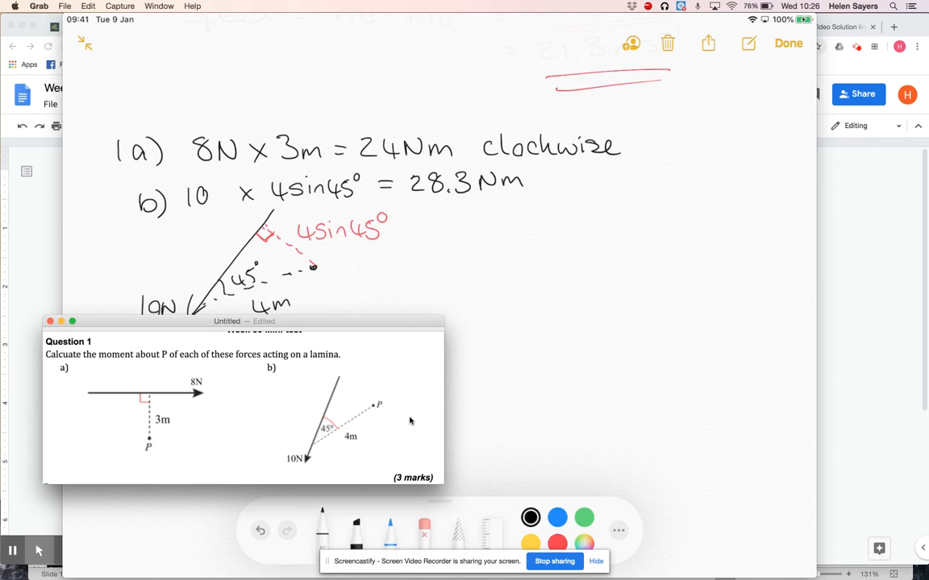
mouse_move(326, 375)
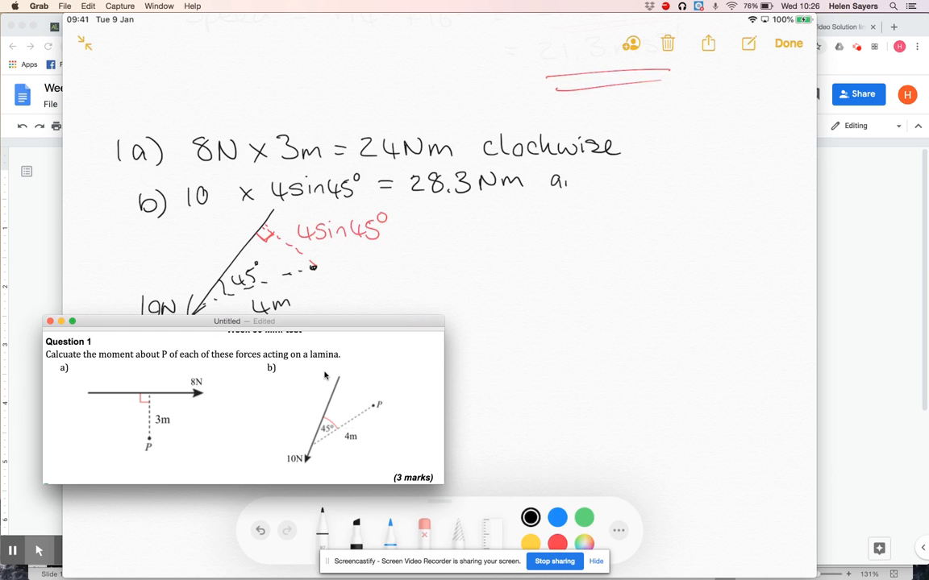
text(antic.)
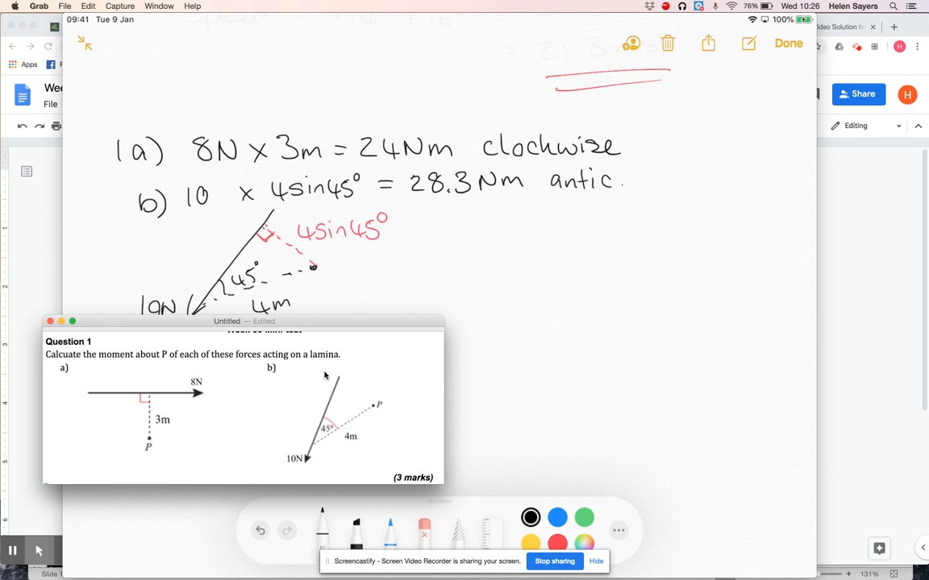